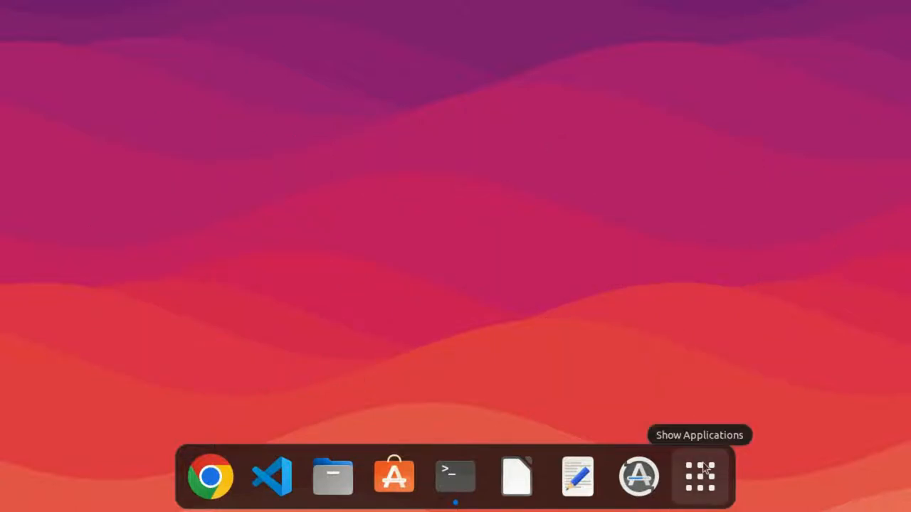
Show the grid of all installed applications from the dock
left_click(700, 475)
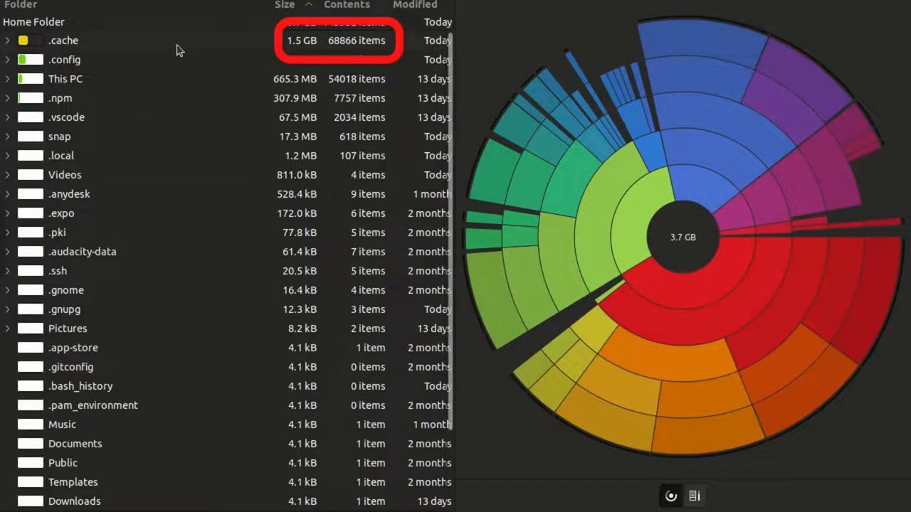
mouse_move(298, 44)
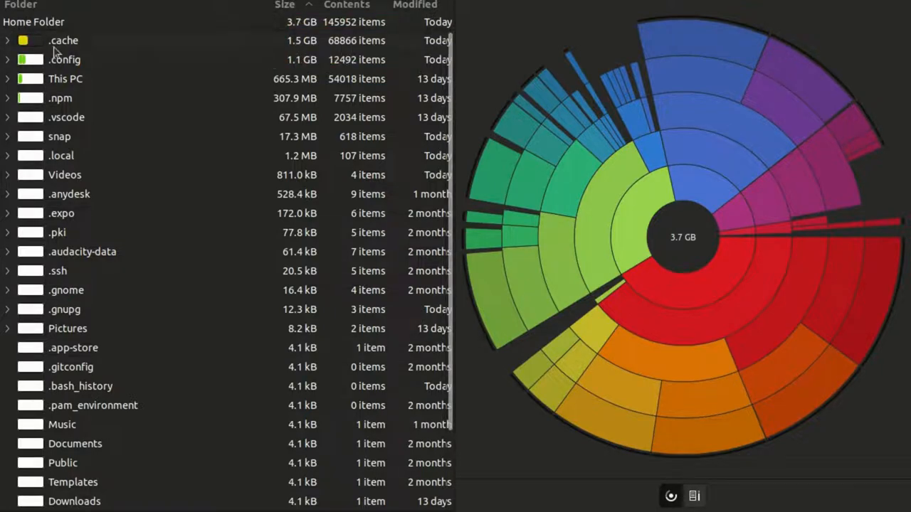
Expand .cache (1.5 GB) and bring up its actions to move it to the Rubbish Bin
left_click(7, 40)
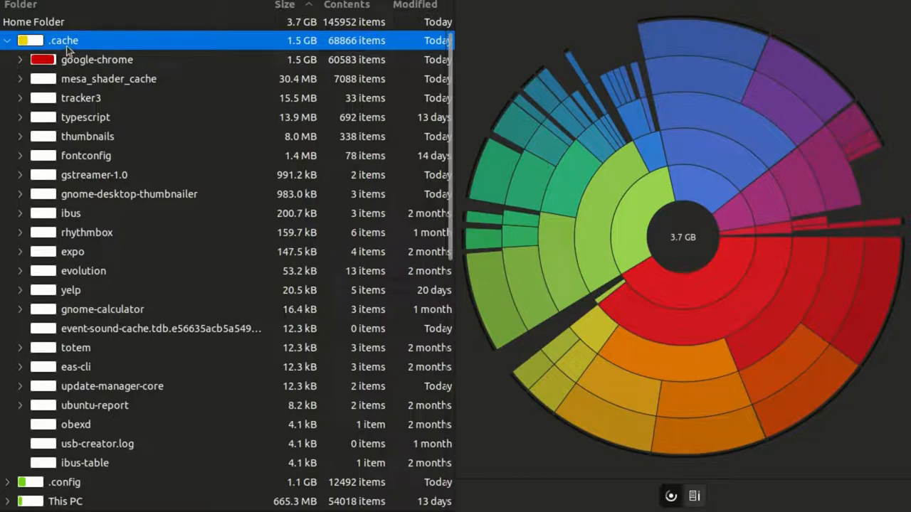
right_click(62, 40)
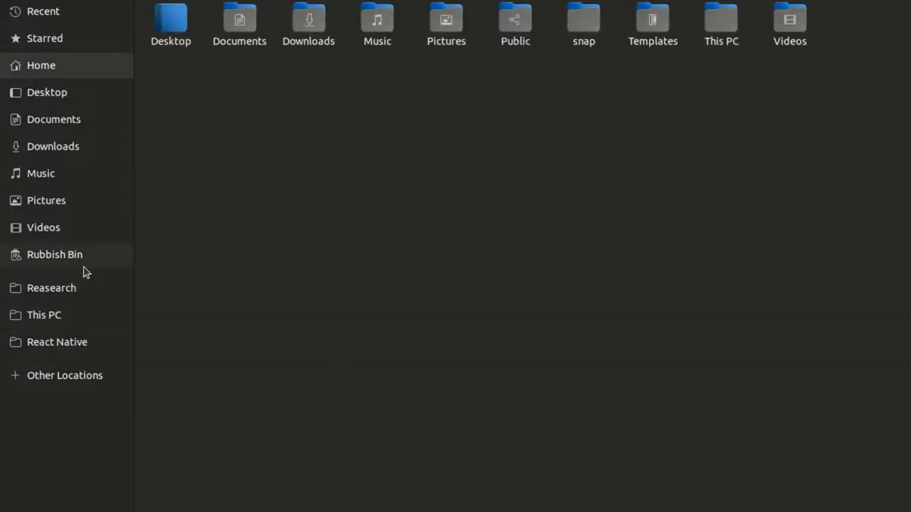
Permanently delete .cache from the Rubbish Bin and confirm, leaving the bin empty
left_click(54, 253)
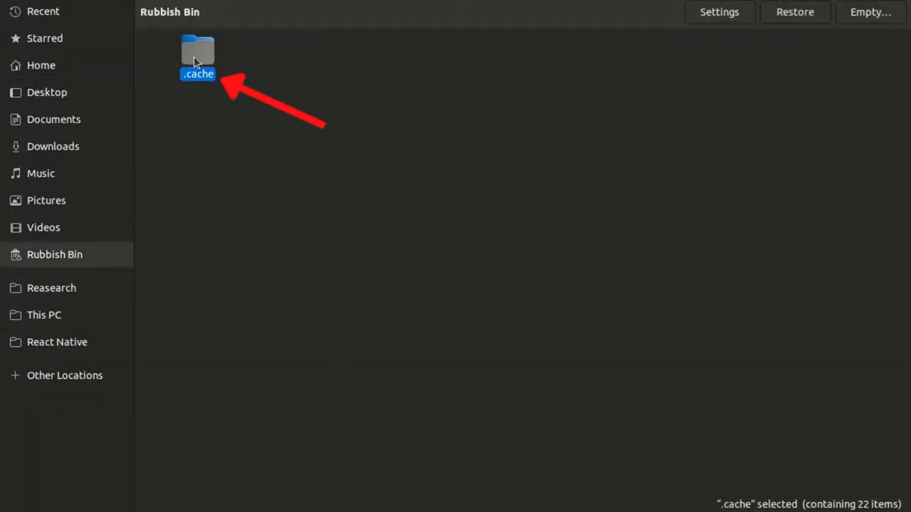
right_click(198, 57)
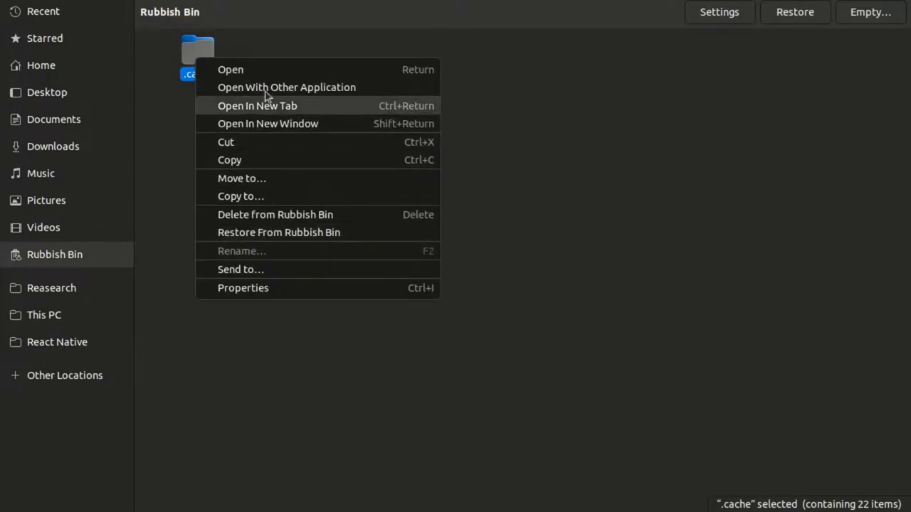
mouse_move(391, 206)
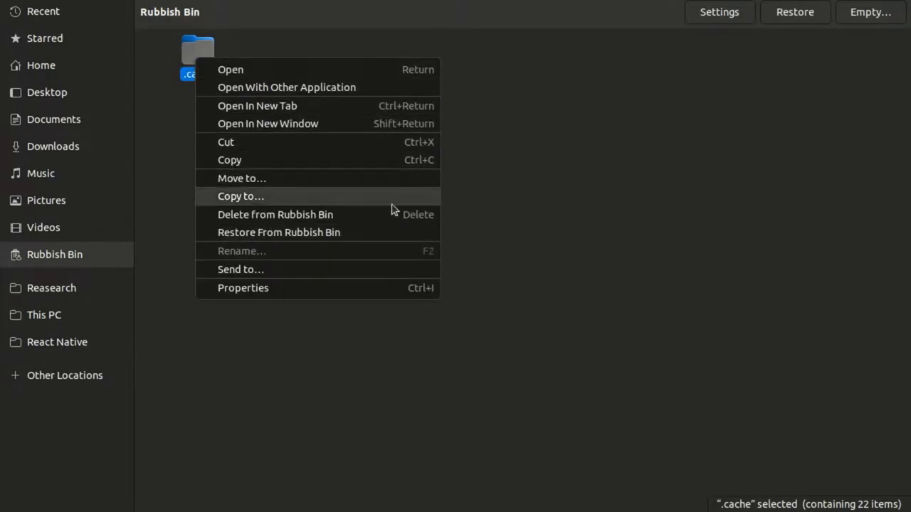
left_click(387, 216)
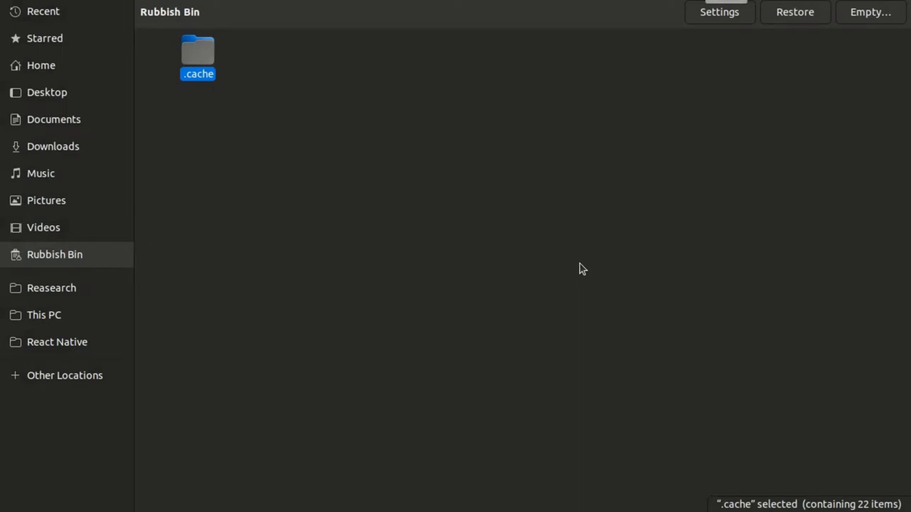
left_click(871, 11)
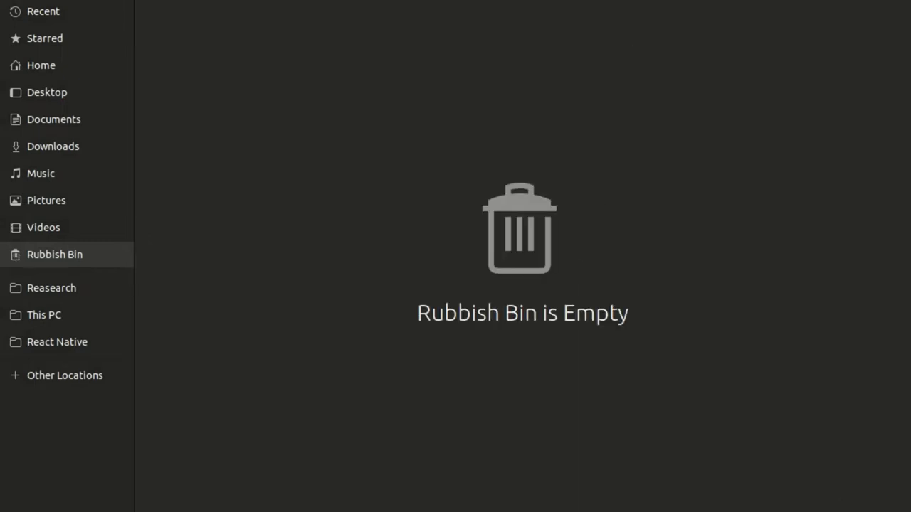